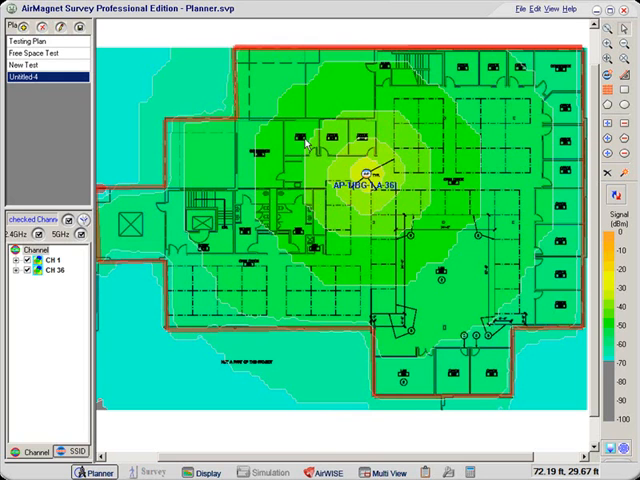
pyautogui.moveTo(239, 92)
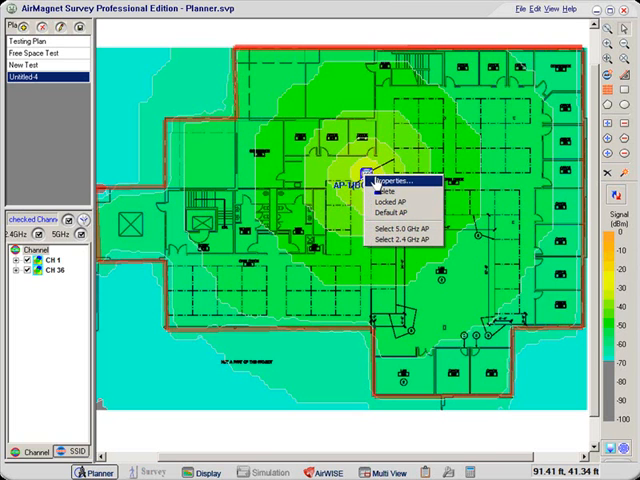
# - Open the access point's Properties and view its 2.4 GHz radio with the omni-directional antenna
pyautogui.click(383, 181)
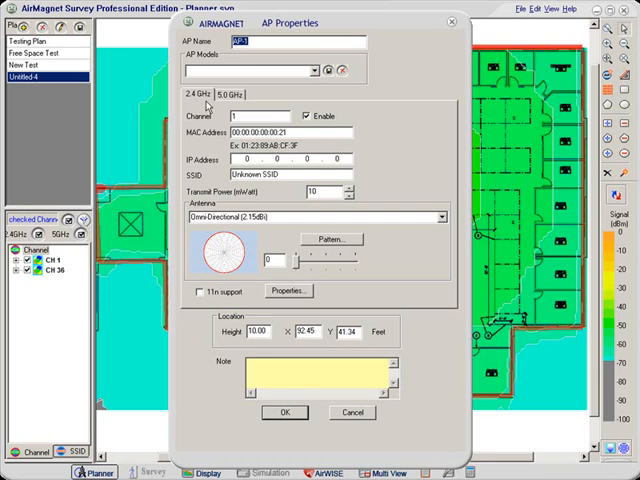
pyautogui.click(230, 93)
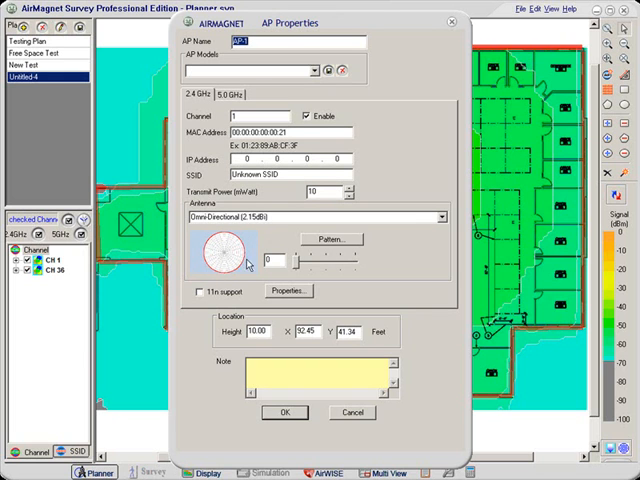
pyautogui.moveTo(250, 267)
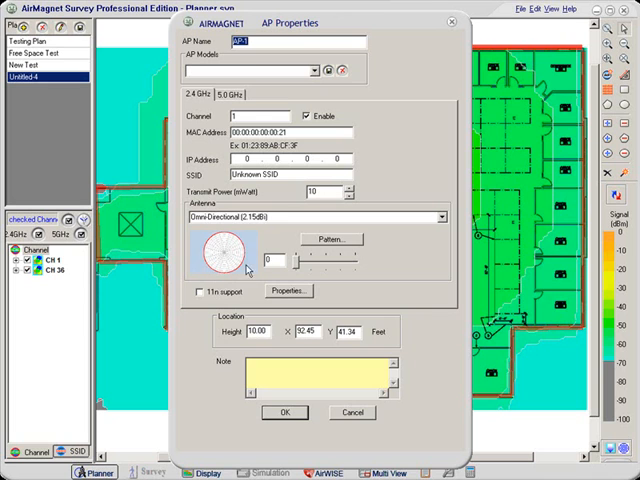
pyautogui.moveTo(256, 248)
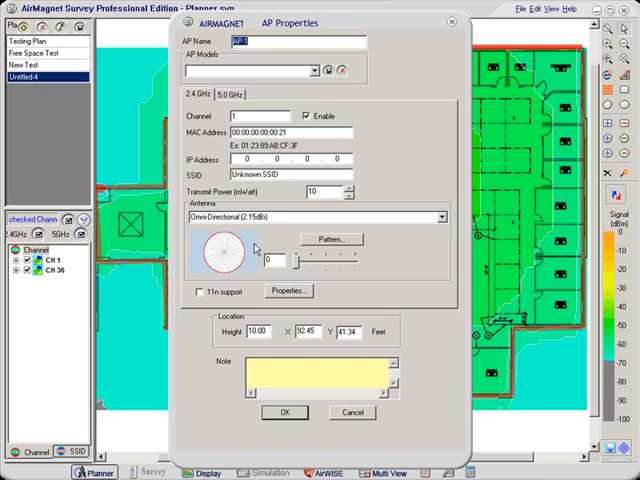
pyautogui.moveTo(408, 215)
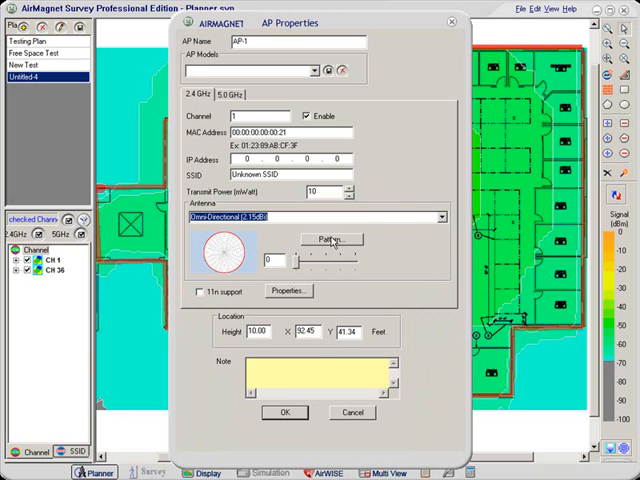
# - In Antenna Manager, choose the Cisco AIR-ANT2485P-R 2.4GHz 8.5dBi A antenna pattern
pyautogui.click(289, 291)
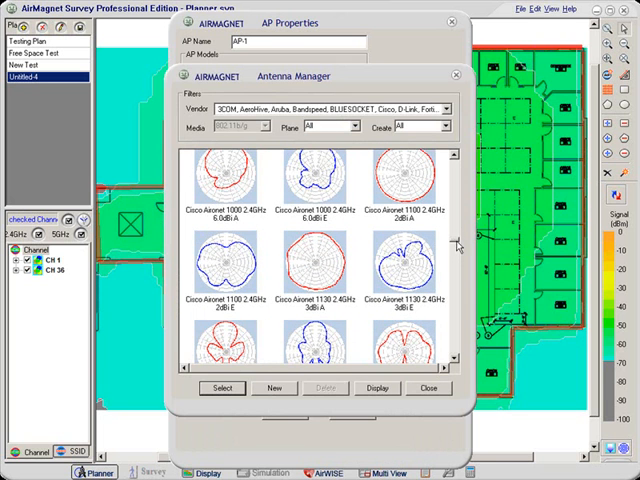
pyautogui.moveTo(462, 328)
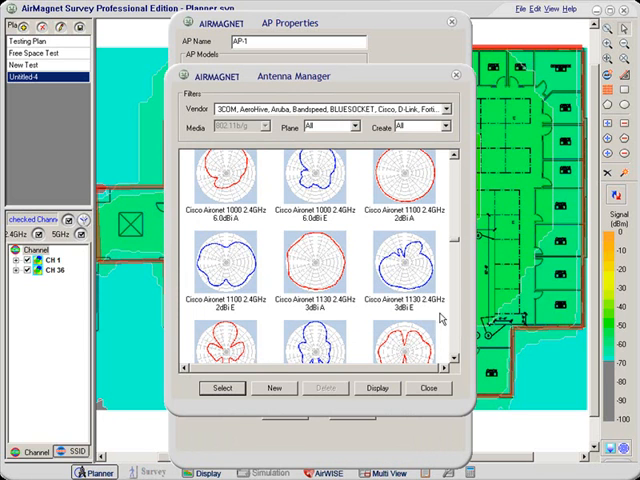
pyautogui.moveTo(306, 295)
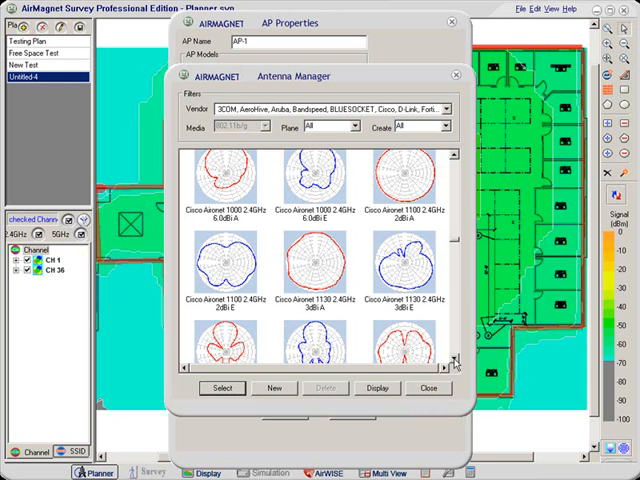
pyautogui.scroll(-3)
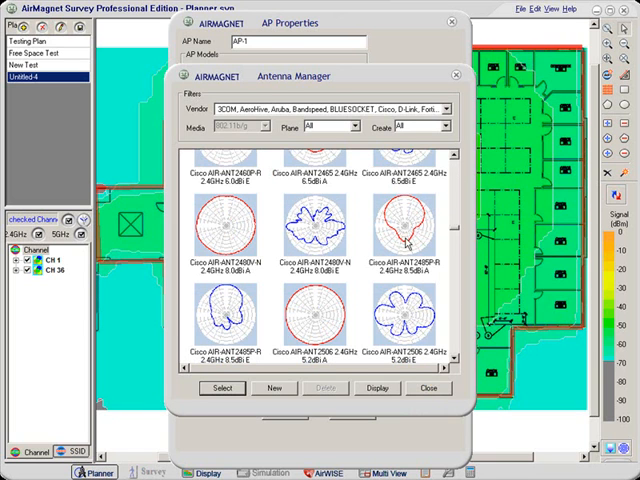
pyautogui.moveTo(410, 238)
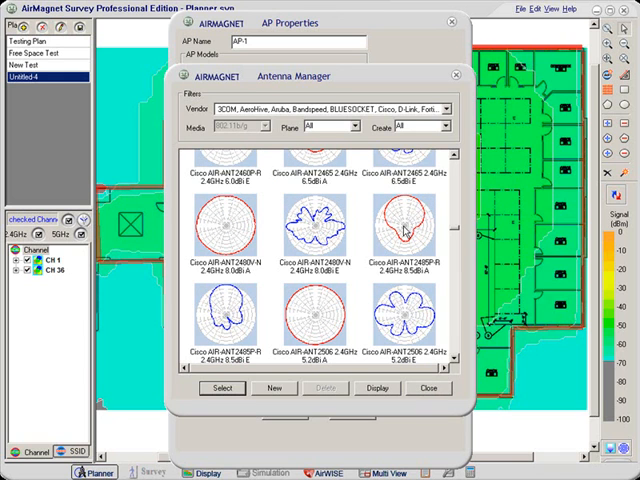
pyautogui.click(405, 235)
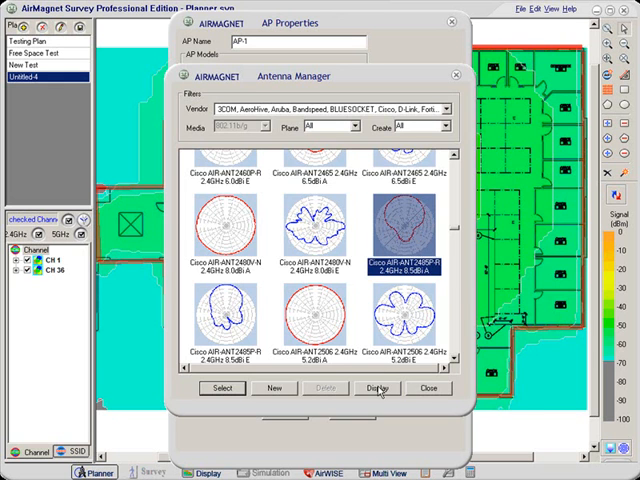
pyautogui.click(377, 388)
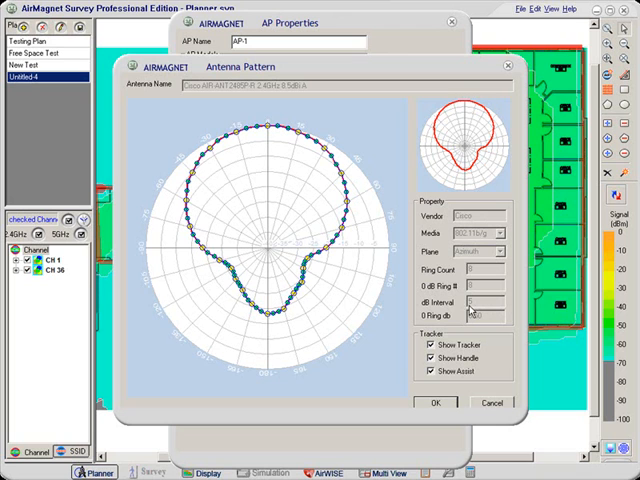
pyautogui.moveTo(478, 312)
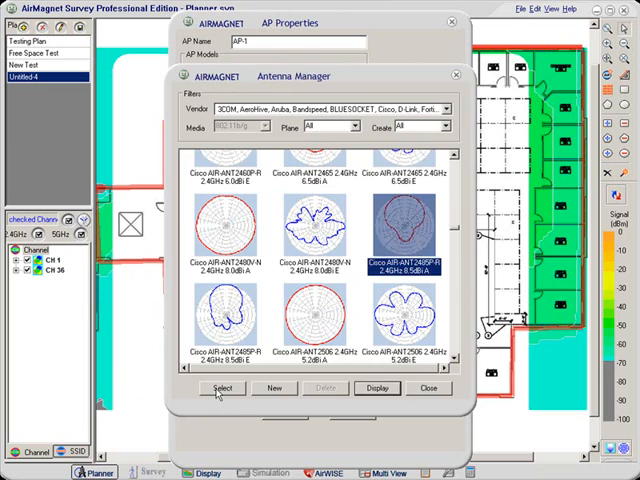
# - Apply the Cisco AIR-ANT2485P-R directional antenna to the access point and confirm it
pyautogui.click(222, 388)
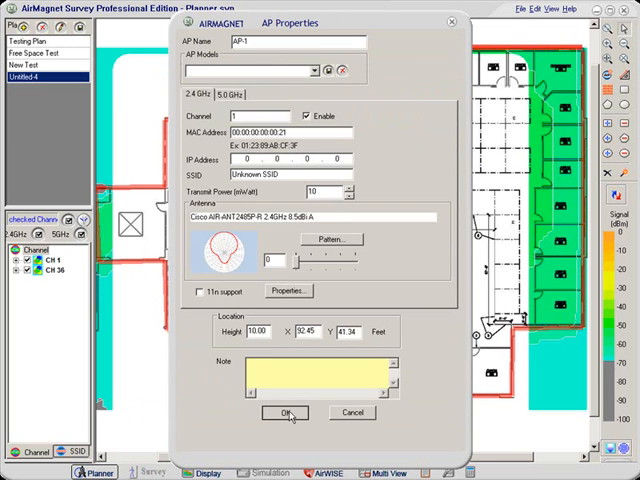
pyautogui.click(284, 412)
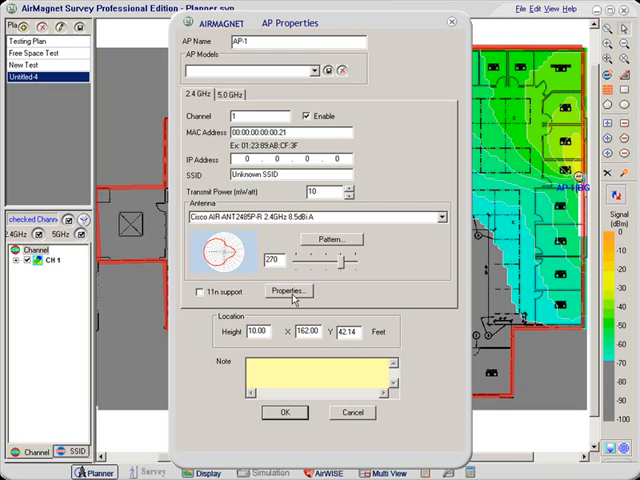
# - Place the access point in the top-right corner with its antenna oriented at 227 degrees
pyautogui.click(272, 259)
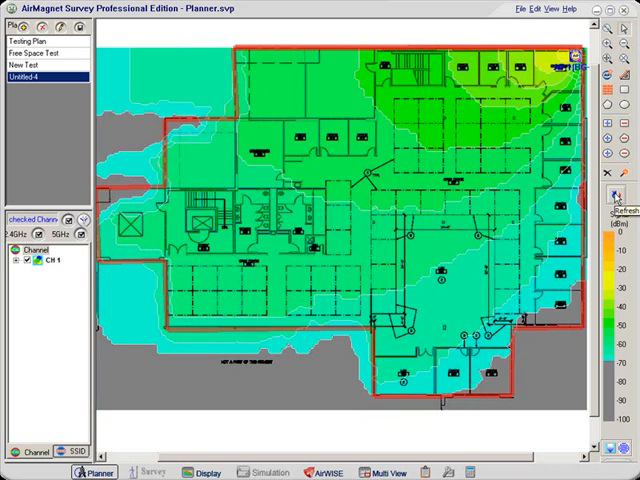
pyautogui.rightClick(577, 55)
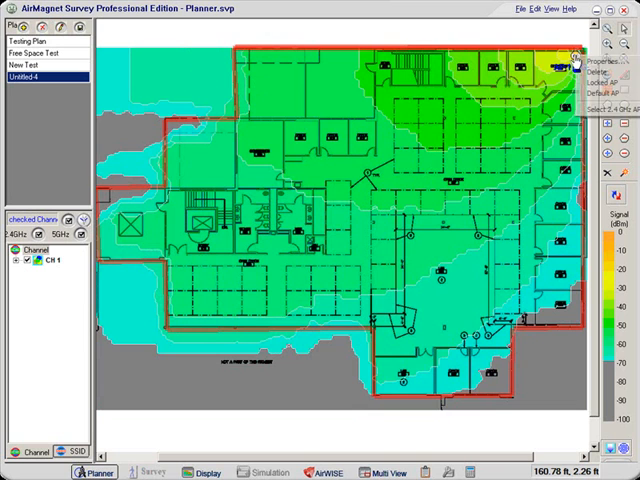
pyautogui.click(588, 64)
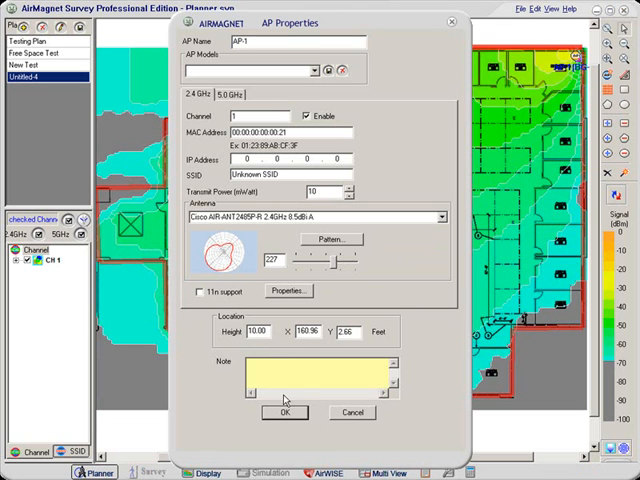
pyautogui.click(284, 412)
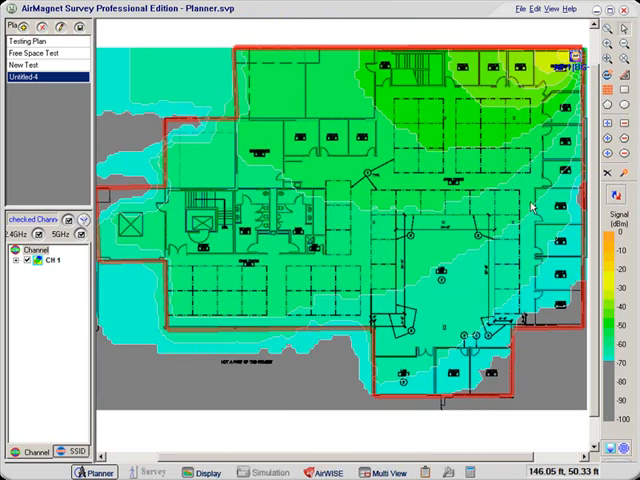